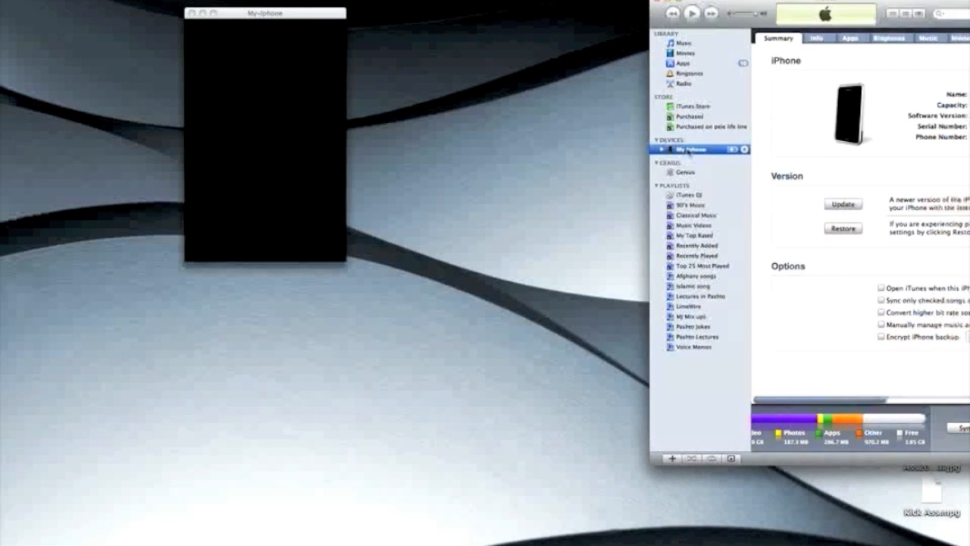
Step: Start a Back Up of My iPhone from its Devices context menu
right_click(686, 150)
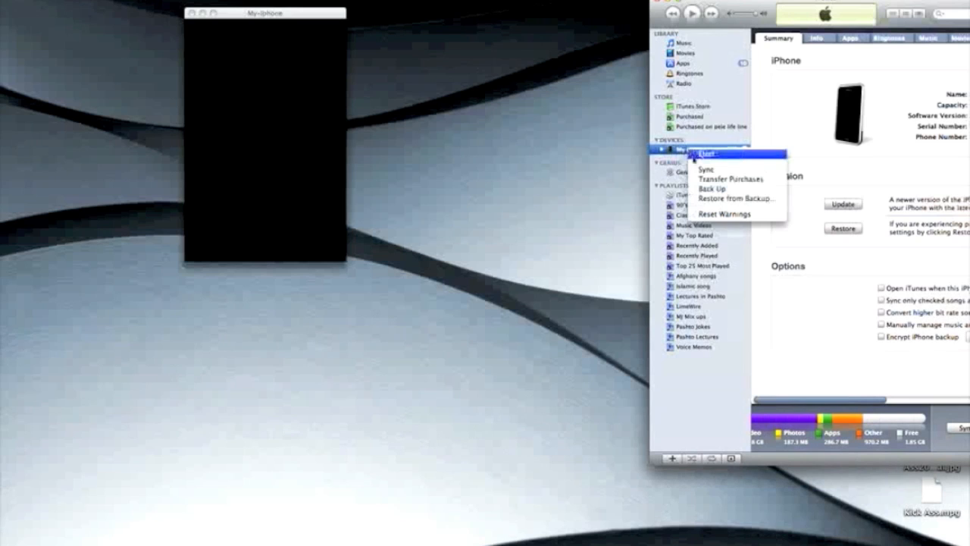
mouse_move(712, 187)
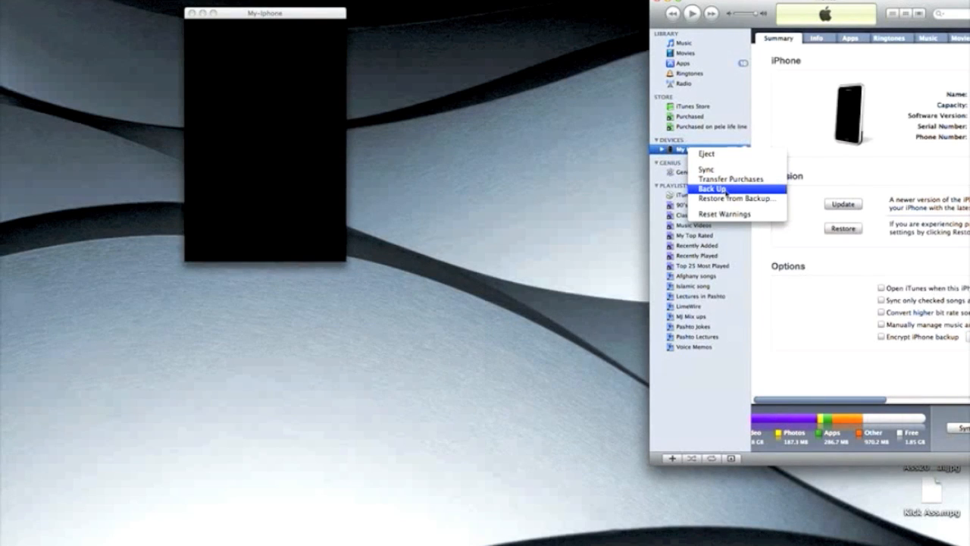
click(712, 188)
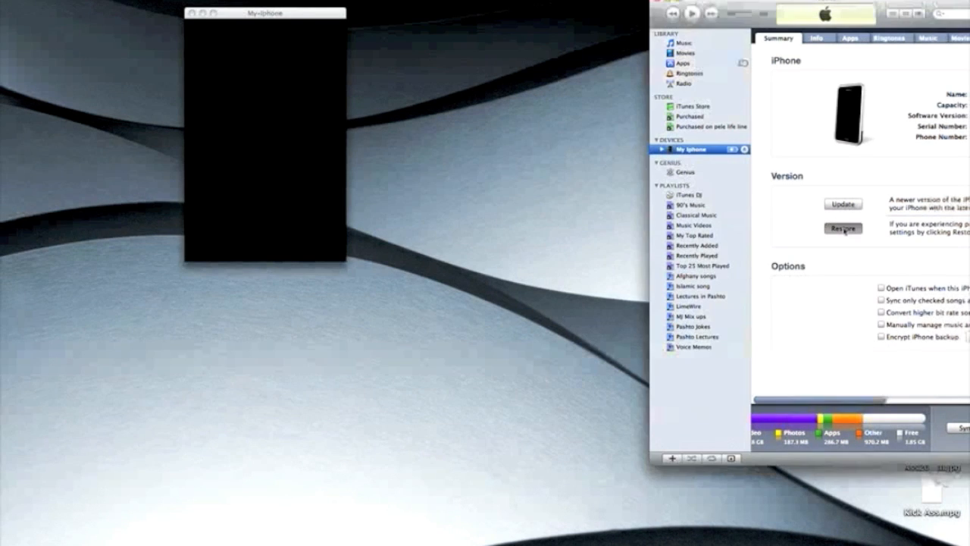
Step: Start a software Restore of the iPhone from its Summary page
click(842, 227)
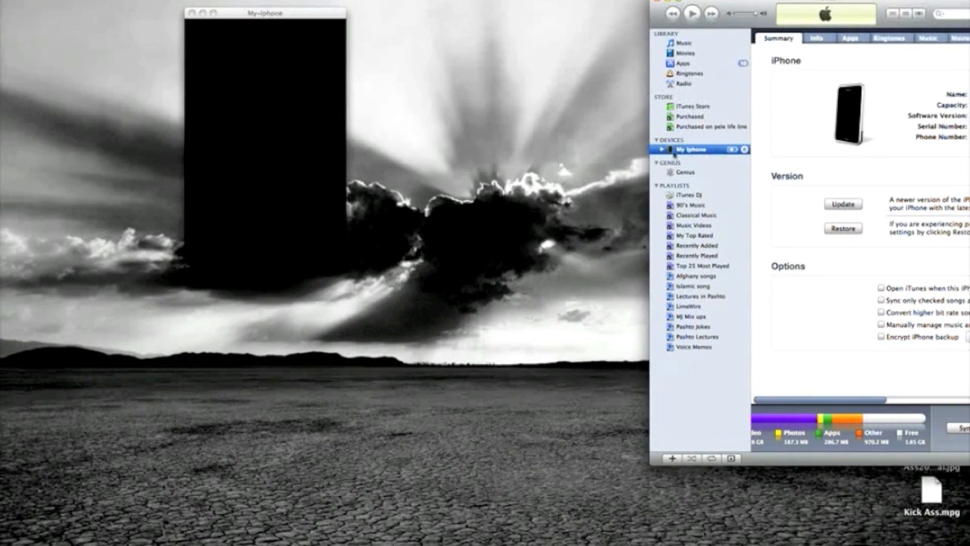
Step: Bring up Restore from Backup for My iPhone, cancel it, then slide to unlock the iPhone
right_click(691, 150)
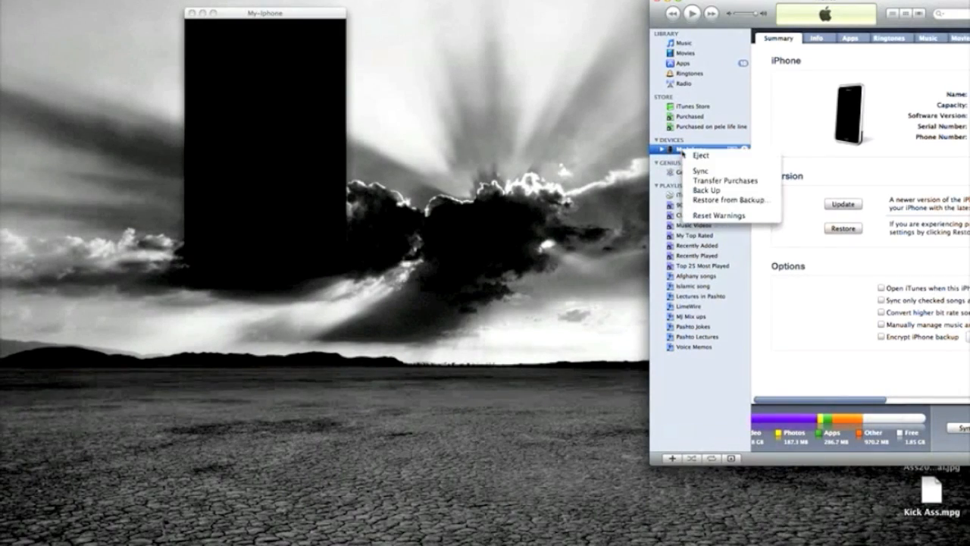
mouse_move(731, 201)
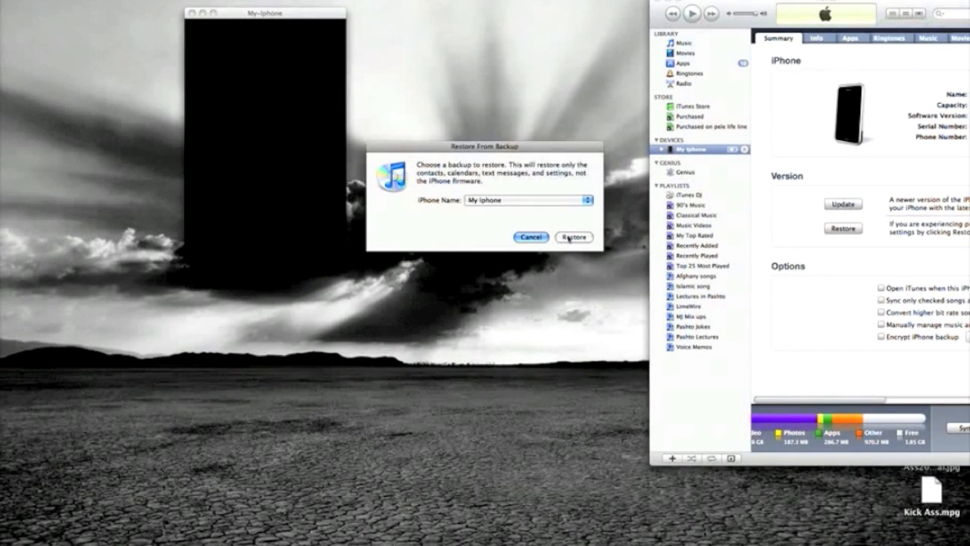
mouse_move(530, 236)
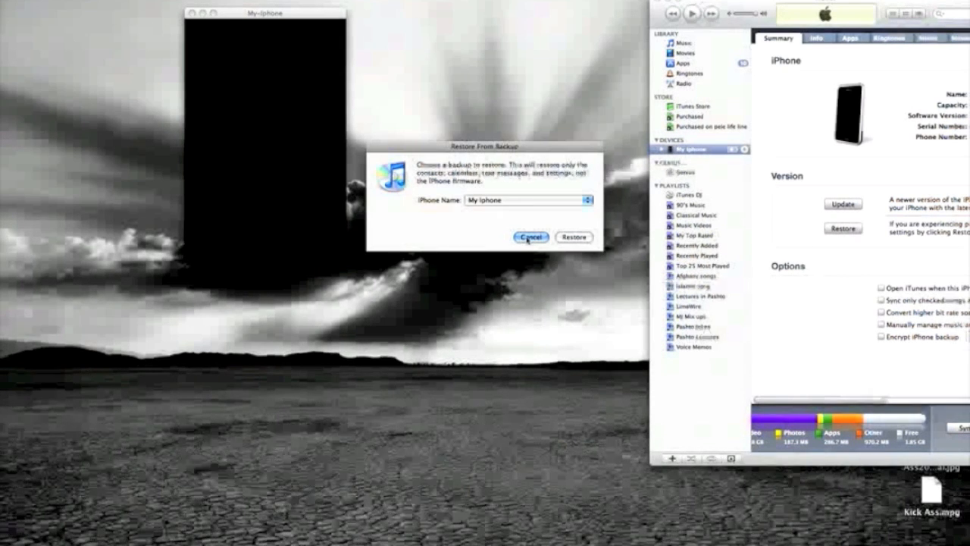
click(527, 237)
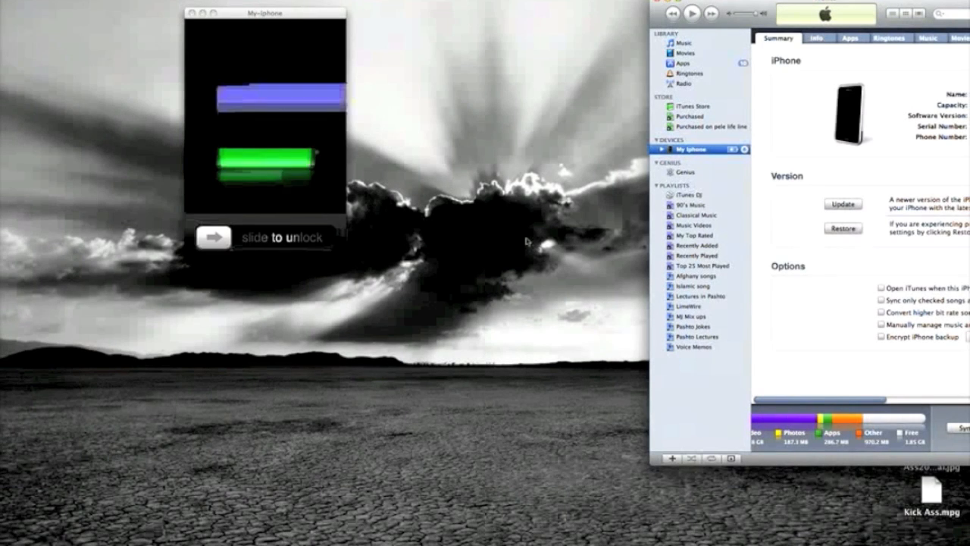
drag(215, 236, 312, 237)
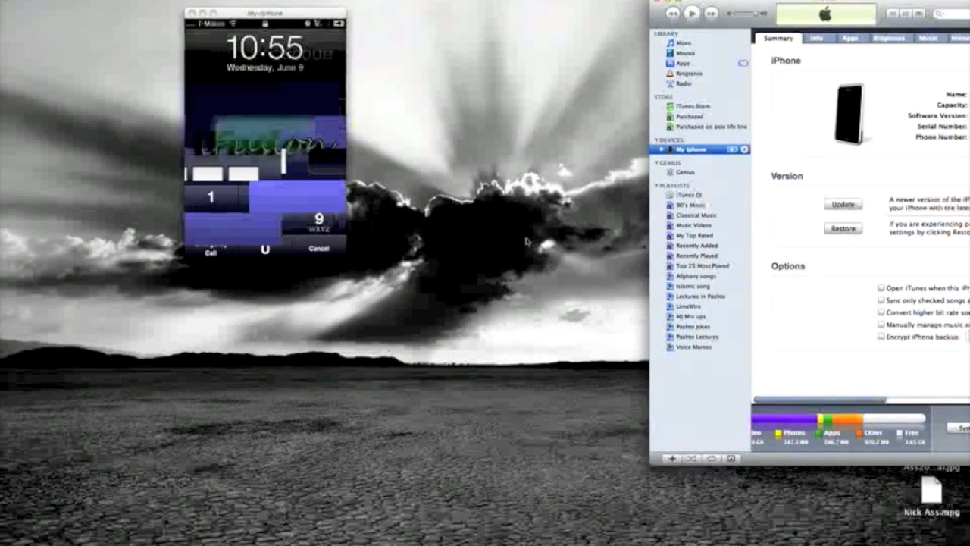